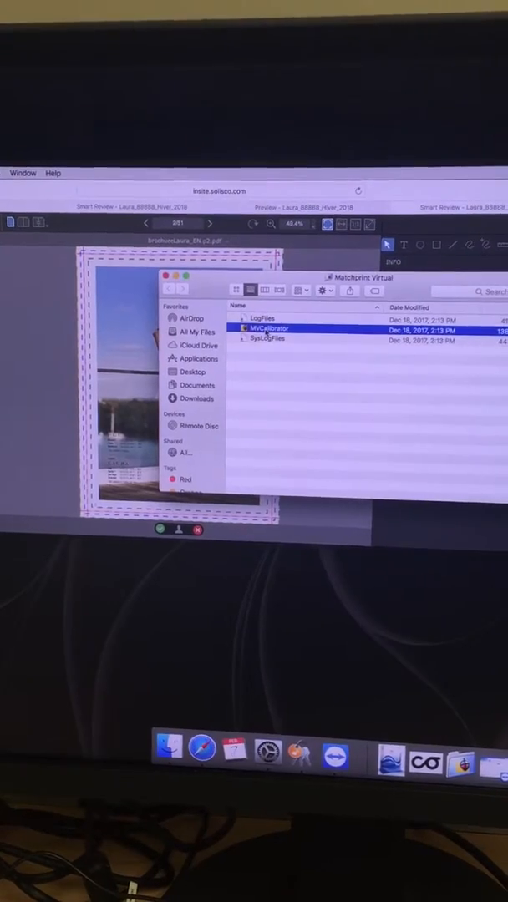
Launch MVCalibrator from the Multipoint Virtual folder so its calibration window appears
double_click(267, 331)
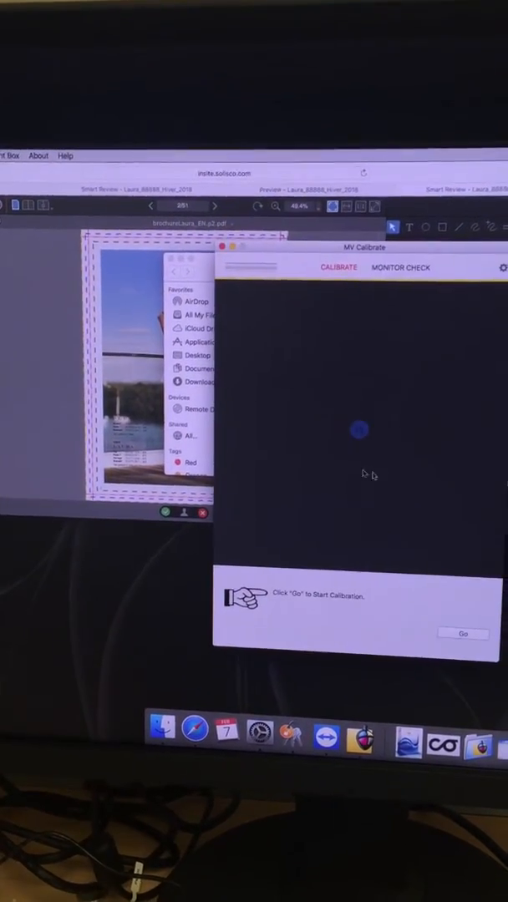